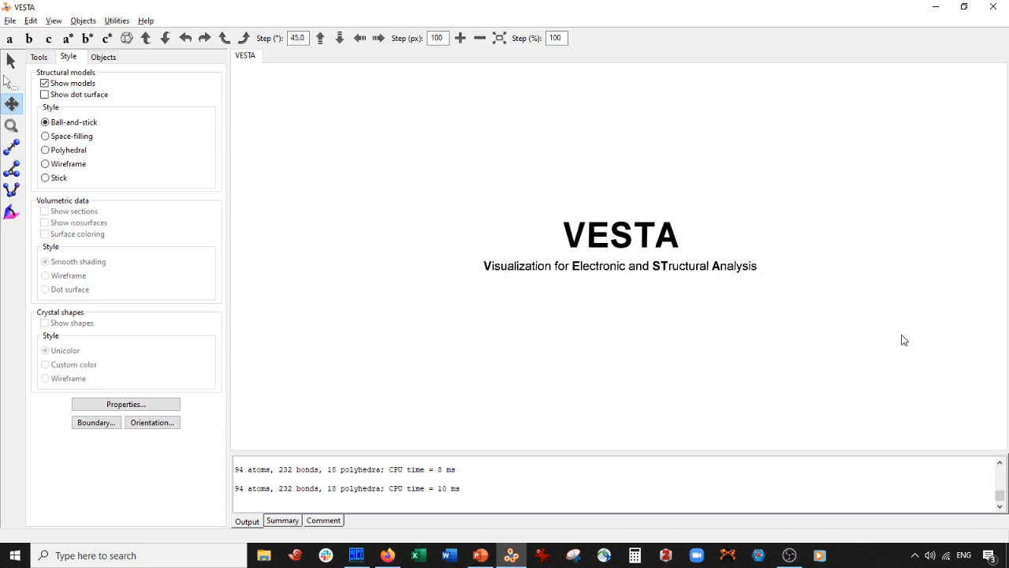
pyautogui.moveTo(28, 28)
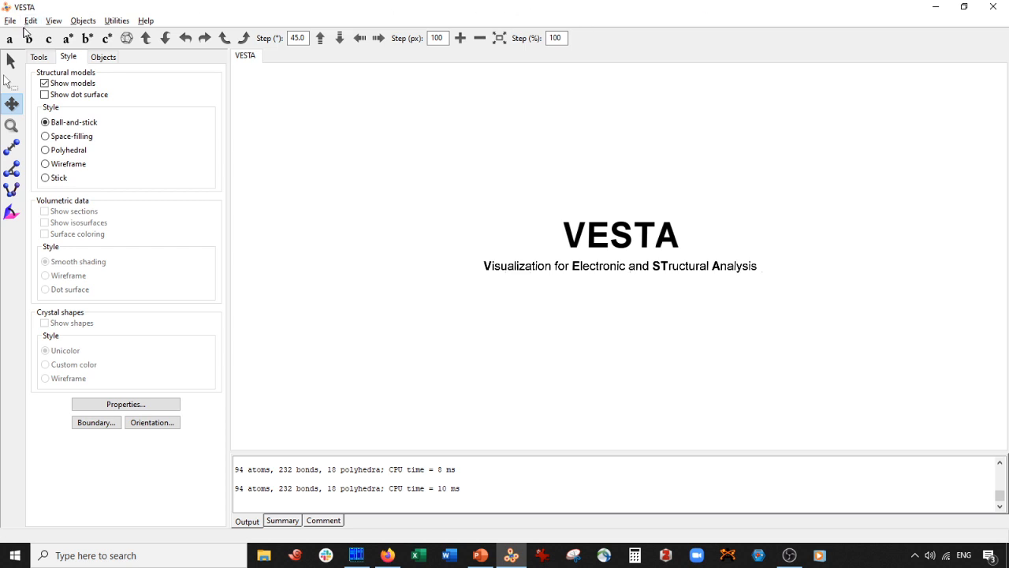
# Bring up the File menu to begin a new structure.
pyautogui.click(9, 21)
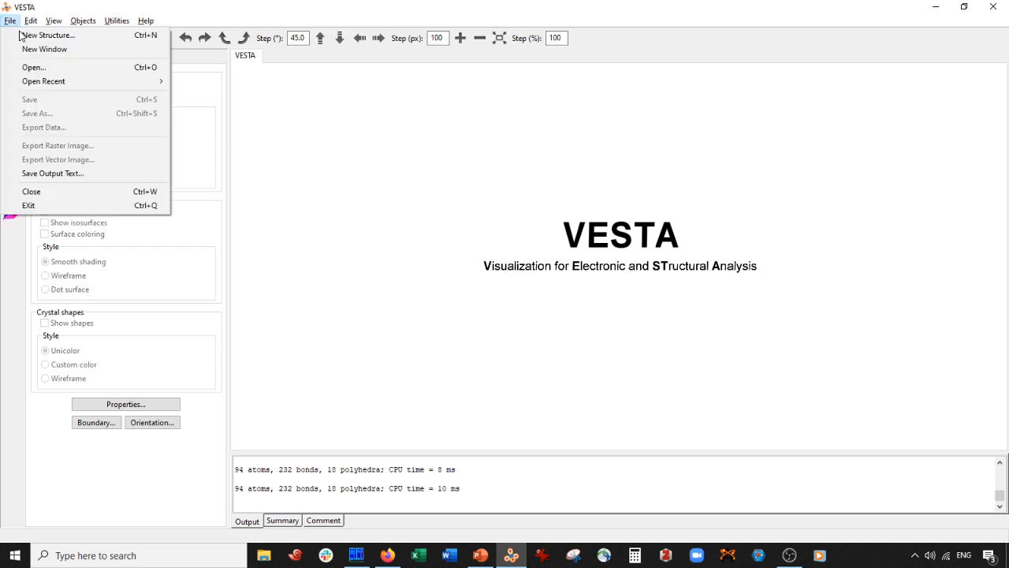
# Start a new structure in the hexagonal system with space group 191 P 6/m m m.
pyautogui.click(350, 218)
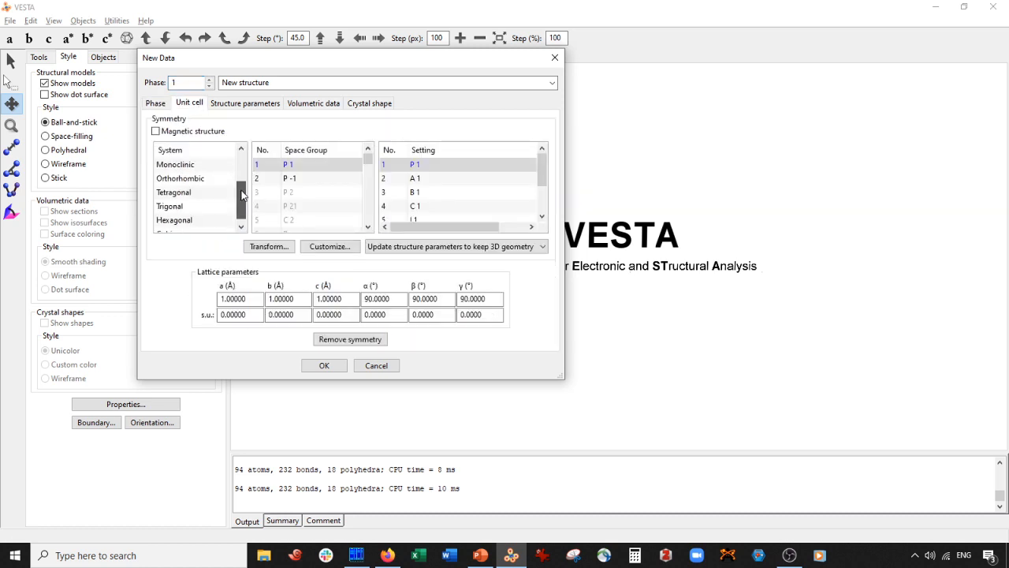
pyautogui.click(174, 205)
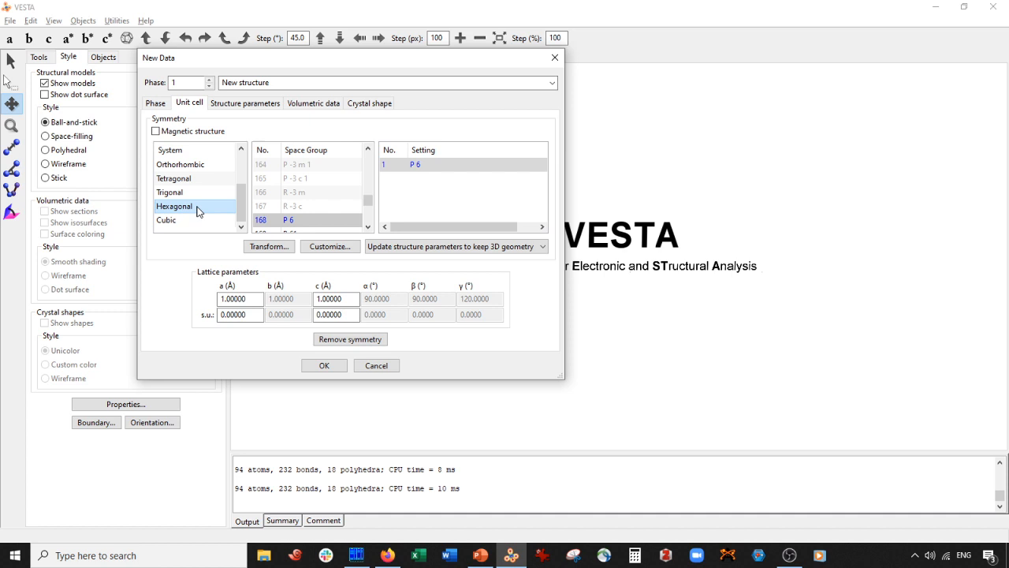
pyautogui.click(367, 229)
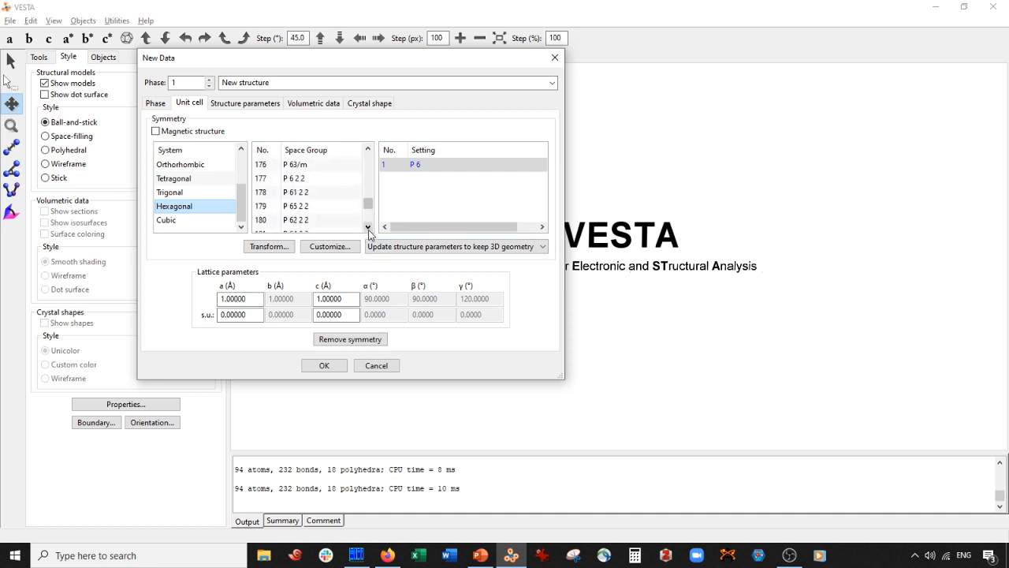
pyautogui.click(369, 227)
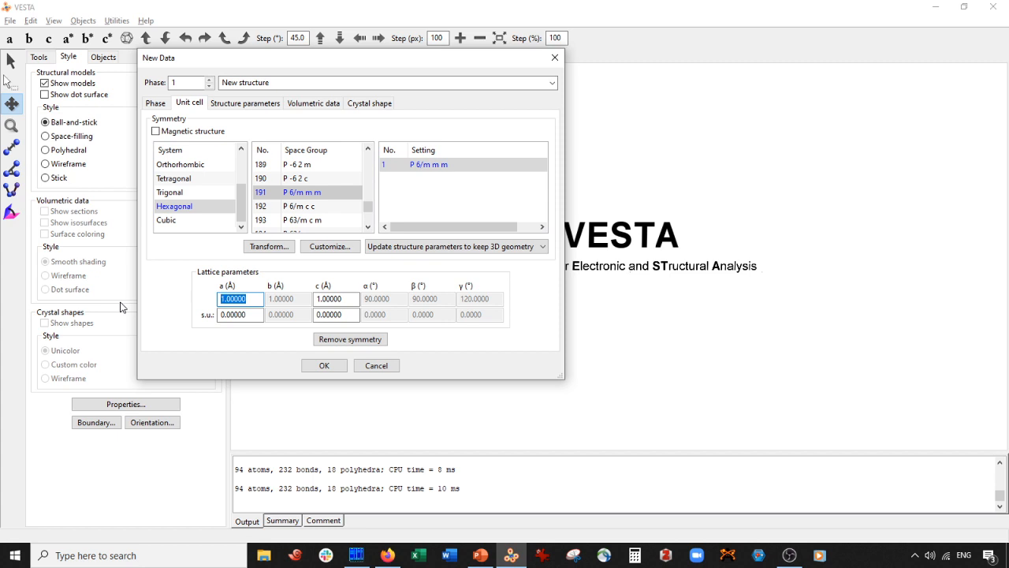
pyautogui.moveTo(296, 295)
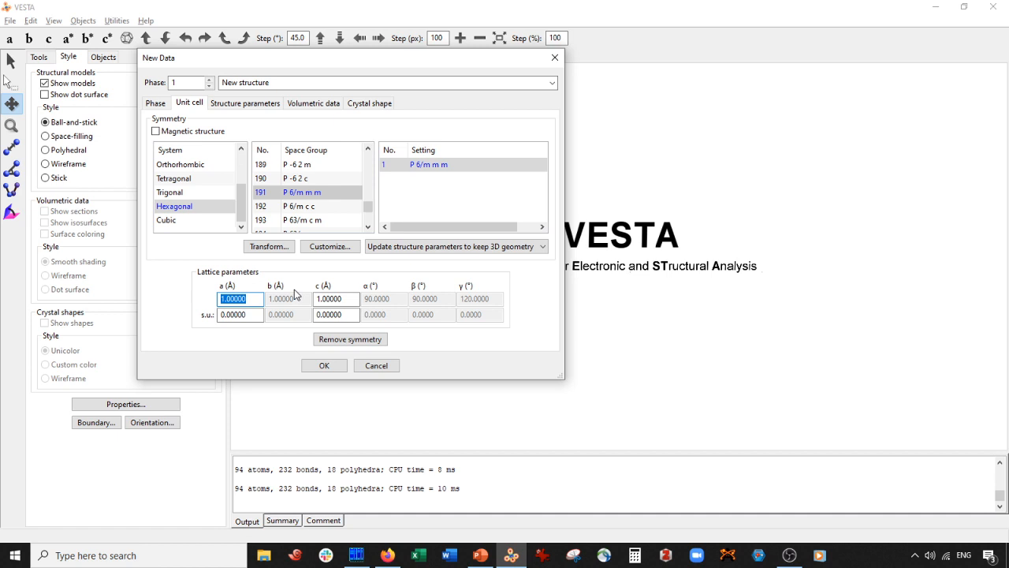
pyautogui.moveTo(296, 331)
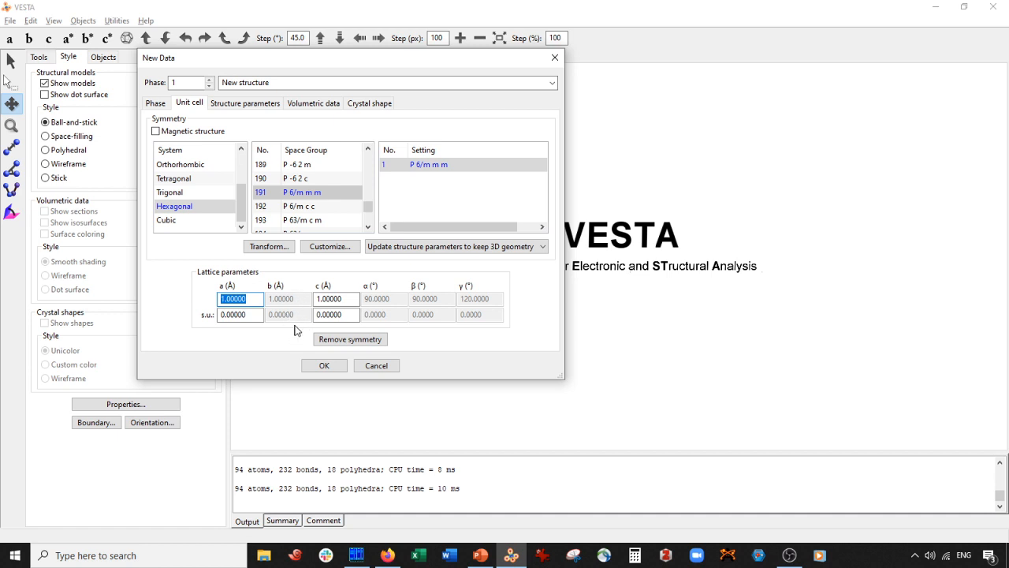
pyautogui.moveTo(249, 369)
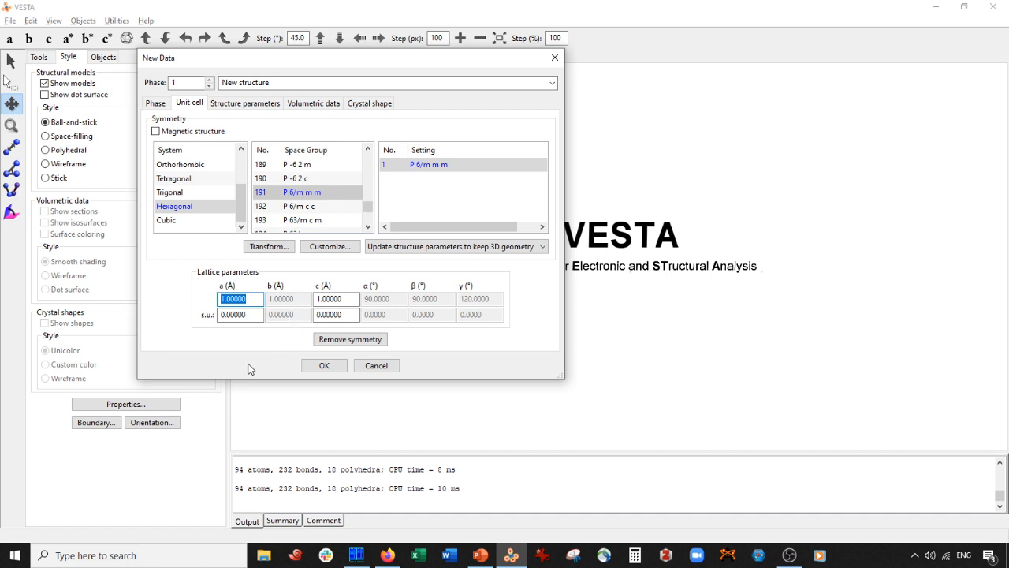
# Set the lattice parameters a = 2.755 Å and c = 15 Å.
pyautogui.write('2')
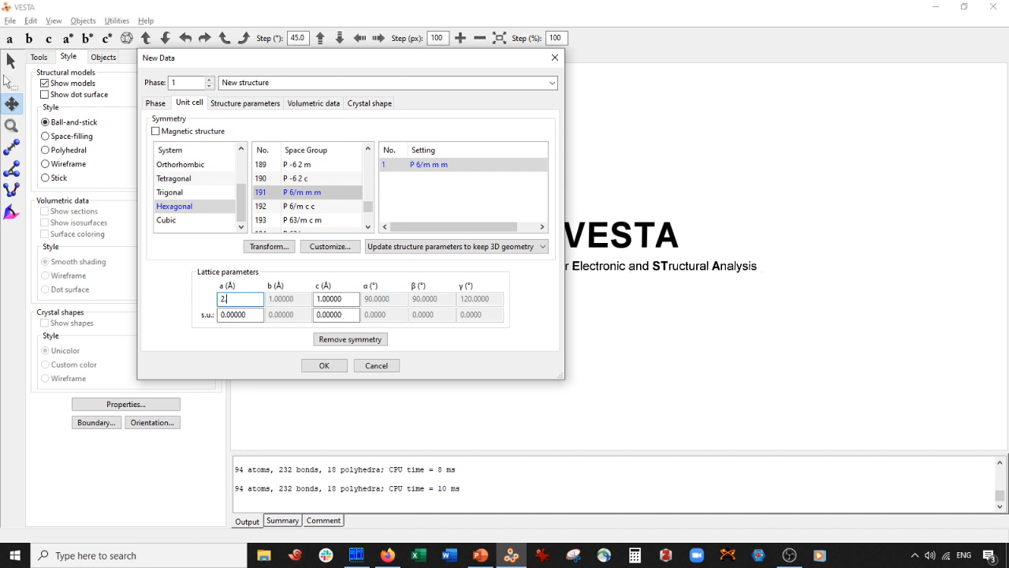
pyautogui.write('.75500')
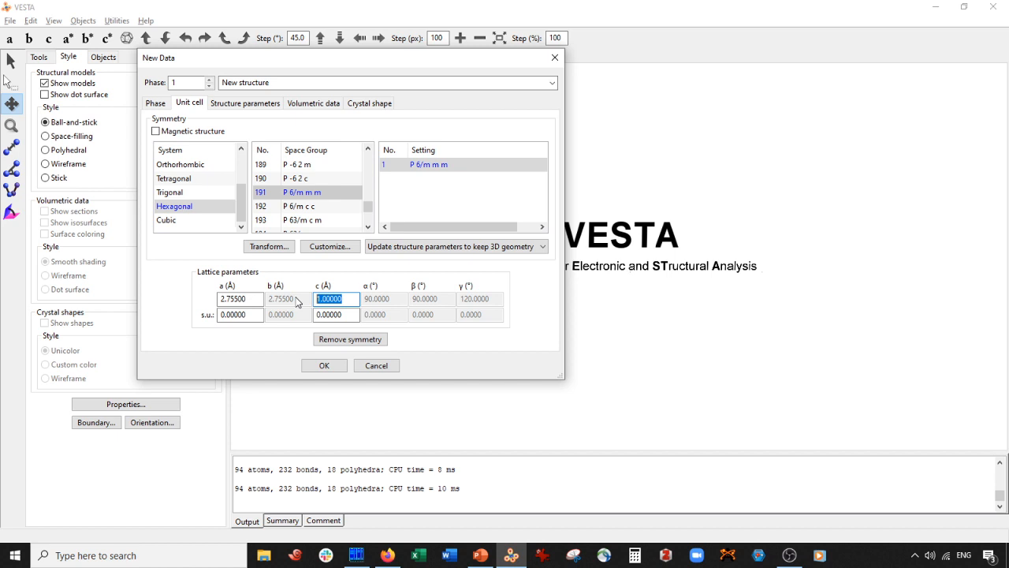
pyautogui.write('15')
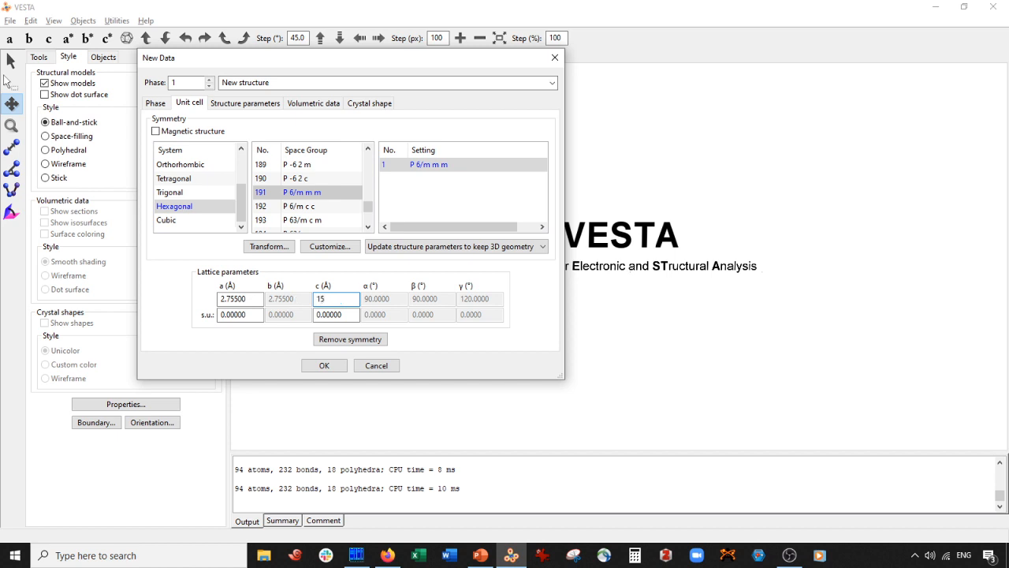
pyautogui.moveTo(243, 179)
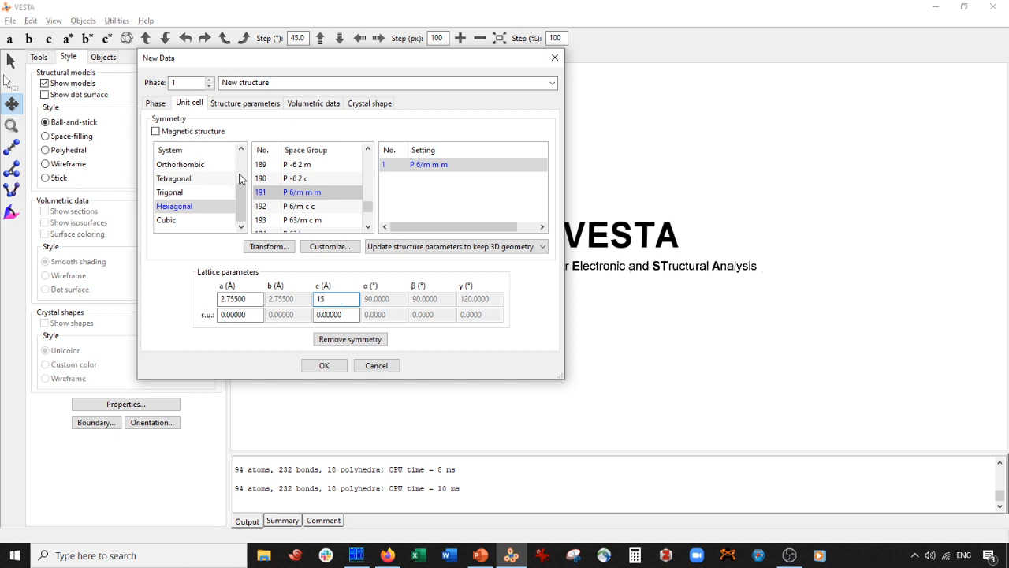
pyautogui.moveTo(245, 104)
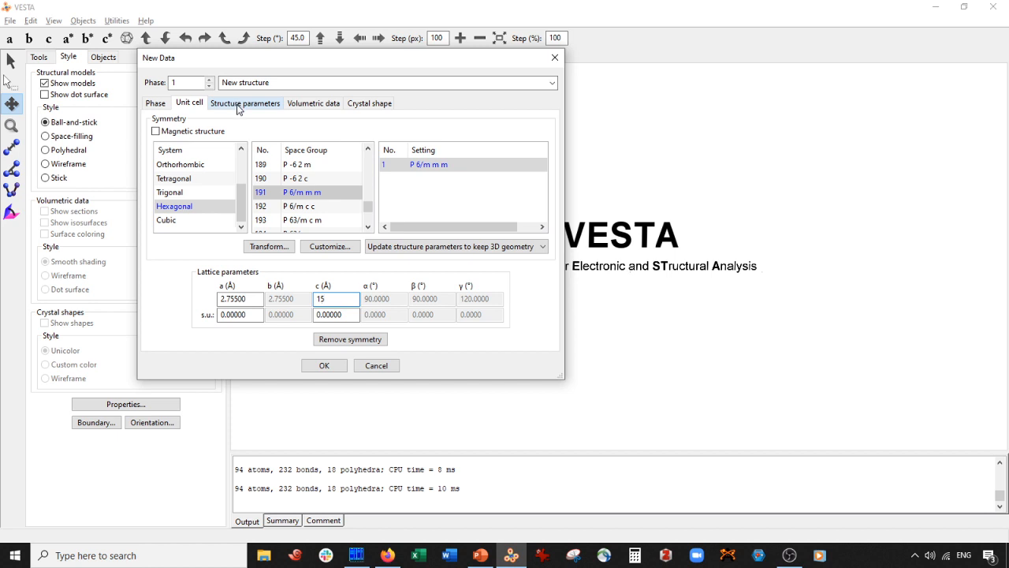
# Define the first atom as gold with symbol Au and label Au1, then return to the lattice parameters.
pyautogui.click(246, 102)
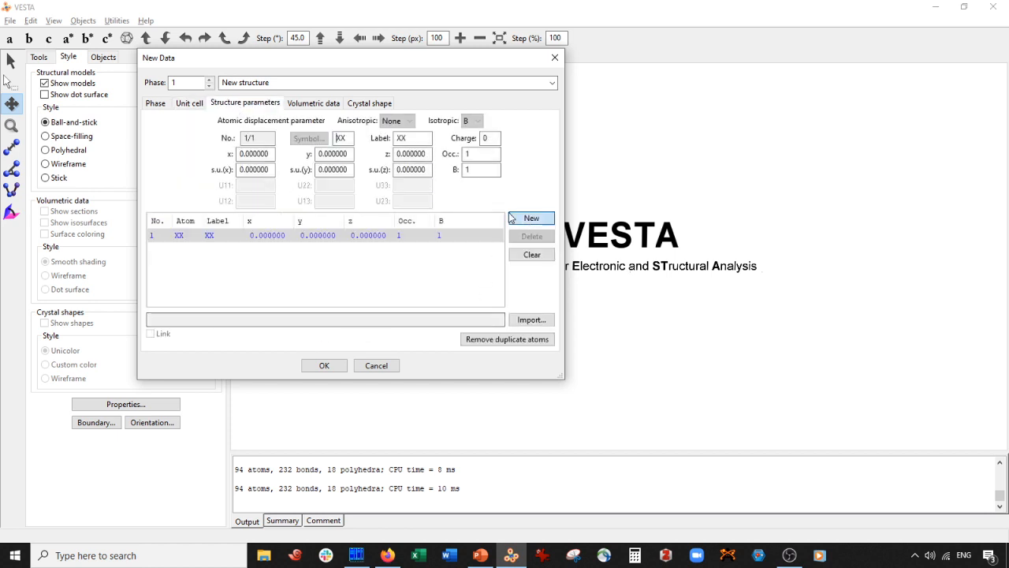
pyautogui.click(532, 218)
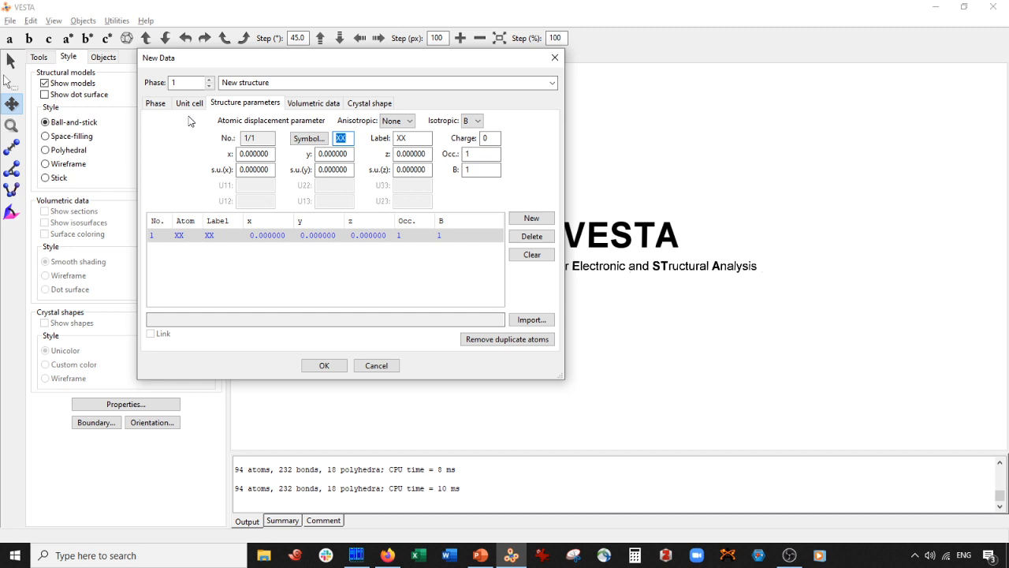
pyautogui.write('Au')
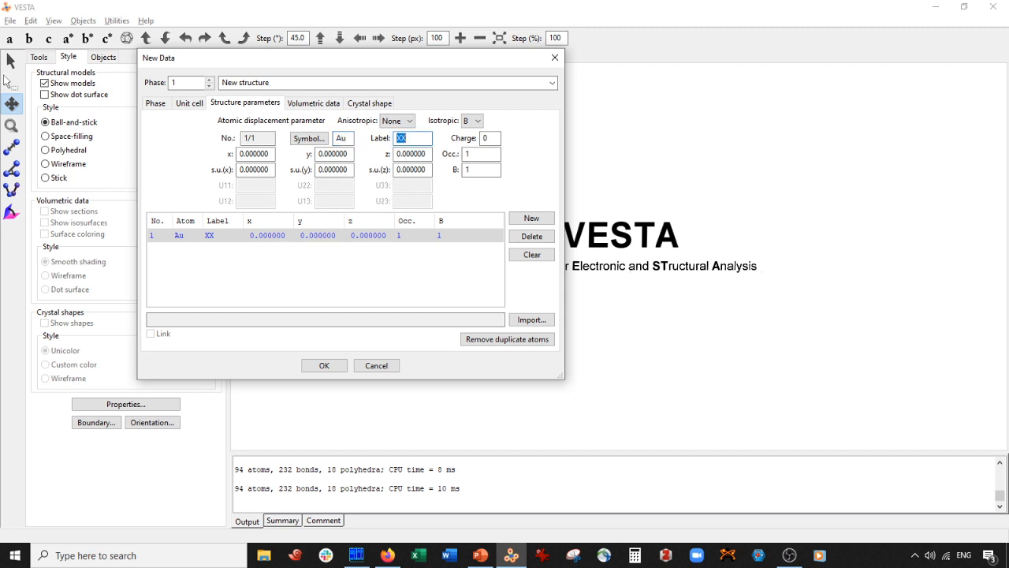
pyautogui.write('Au1')
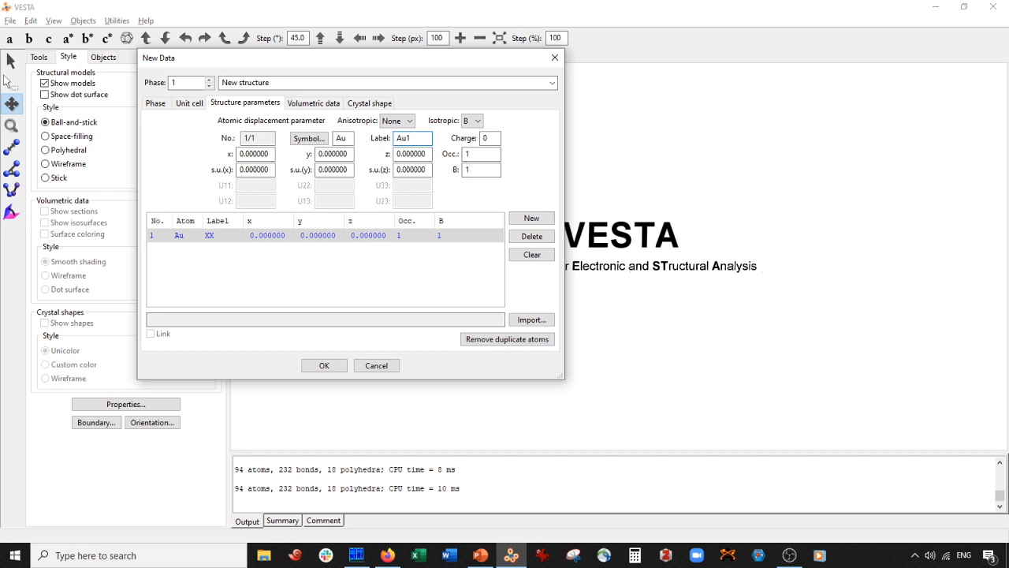
pyautogui.click(190, 103)
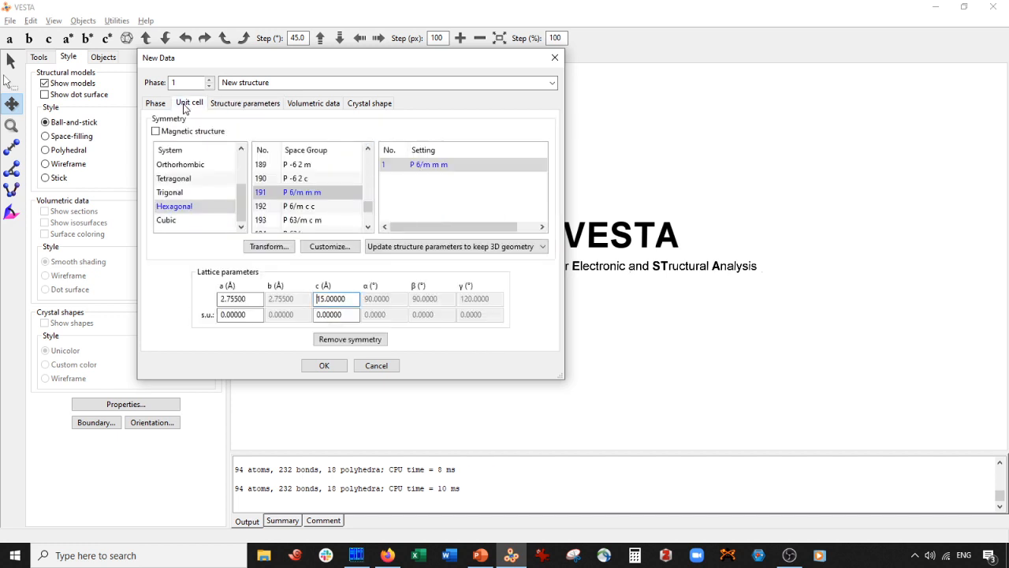
# Apply a 2×2×1 transformation matrix, adding the extra lattice atoms as new sites, giving a = 5.51 Å.
pyautogui.click(268, 246)
pyautogui.write('2')
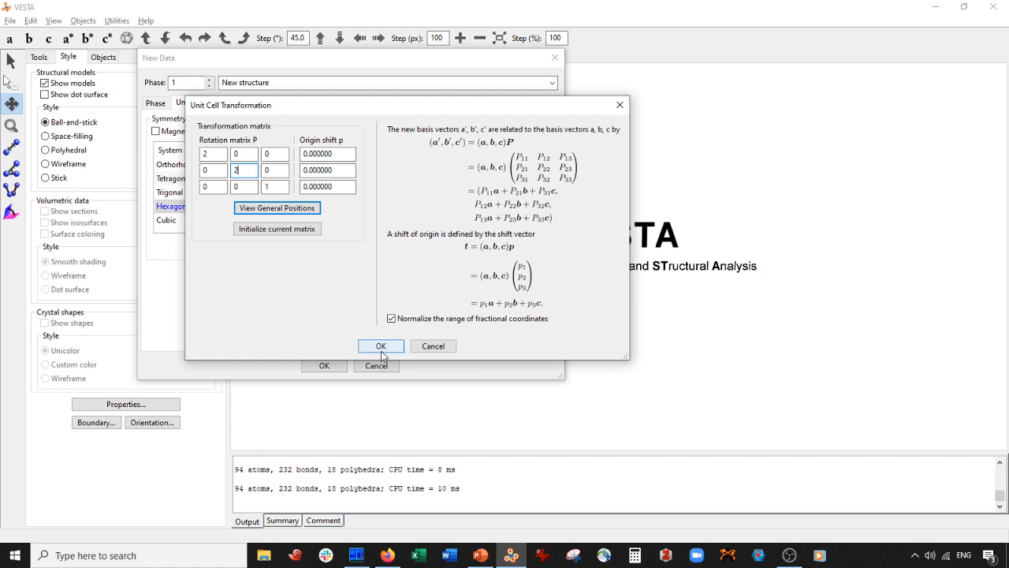
pyautogui.click(382, 345)
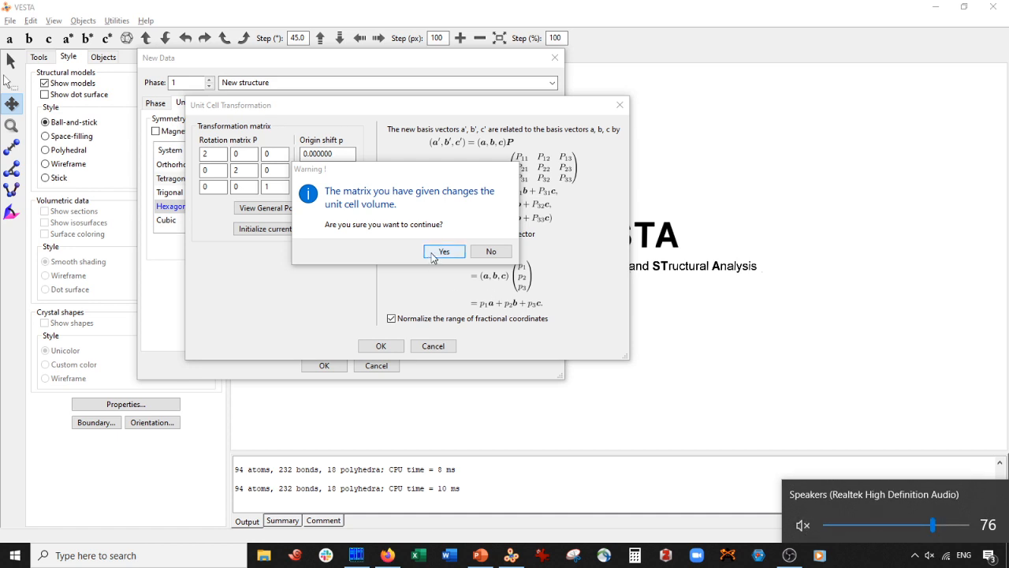
pyautogui.click(445, 251)
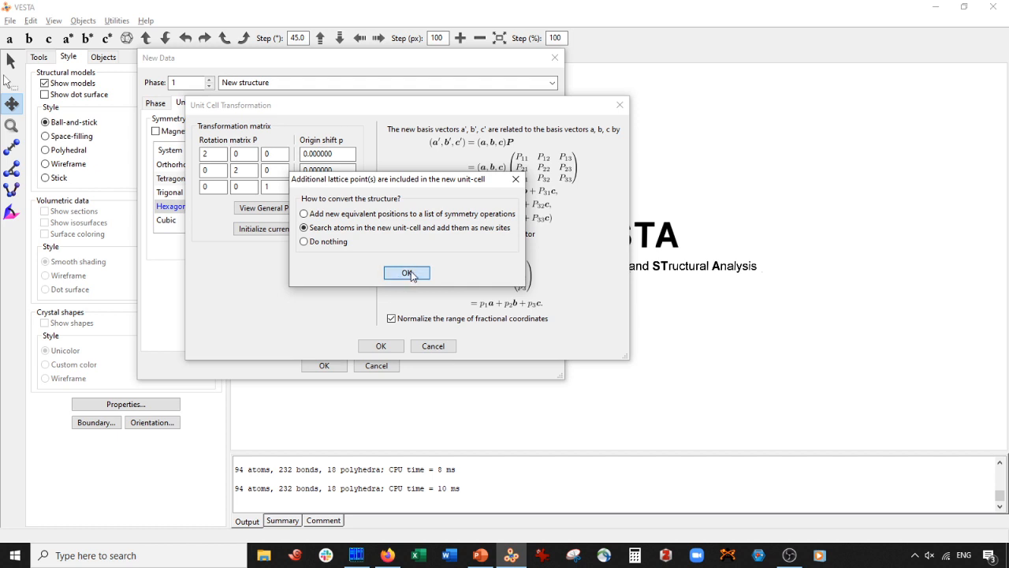
pyautogui.click(407, 272)
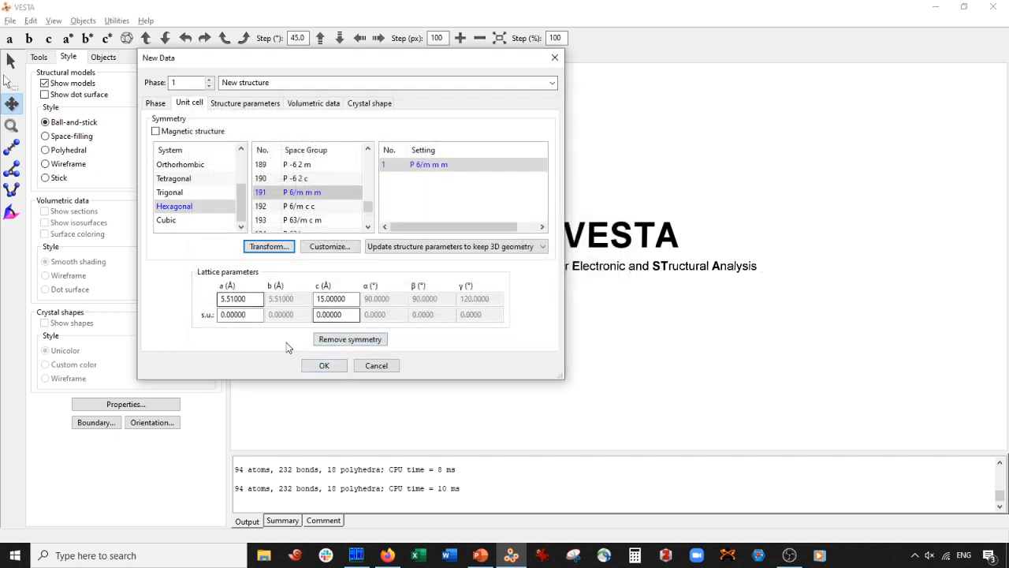
pyautogui.click(323, 365)
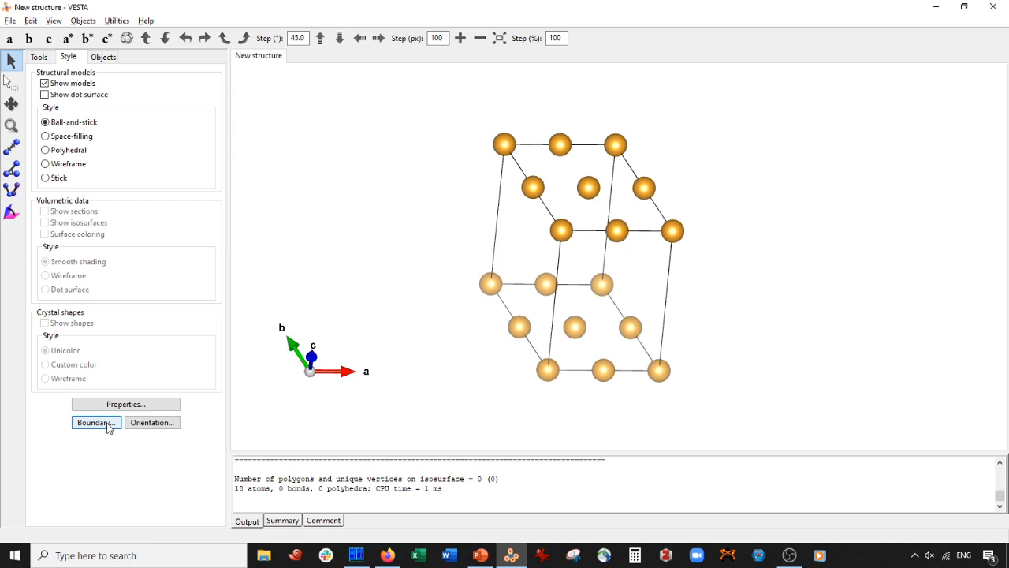
# Set the boundary range to x(max) = 2 and y(max) = 2 and apply it.
pyautogui.click(94, 423)
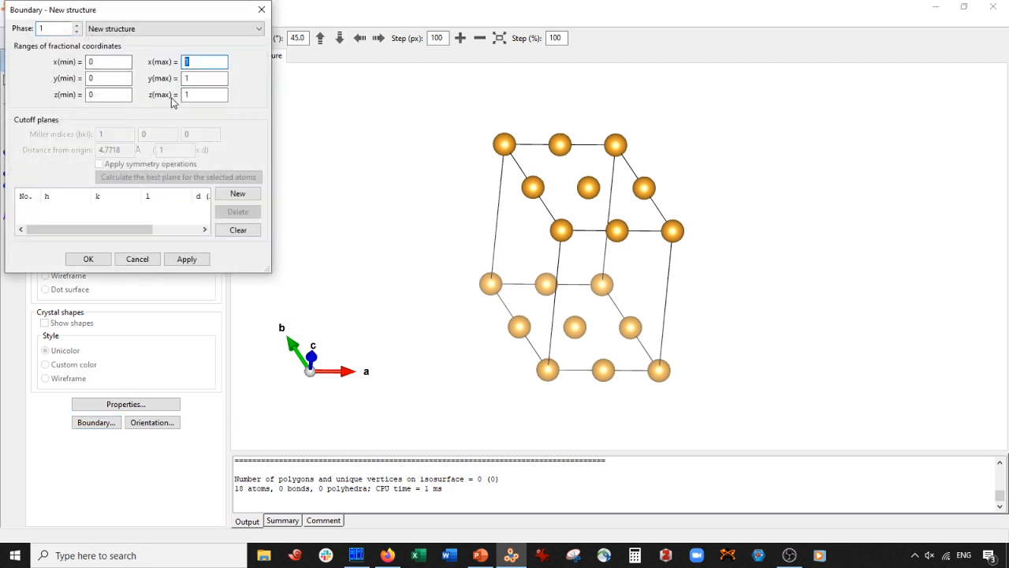
pyautogui.write('2')
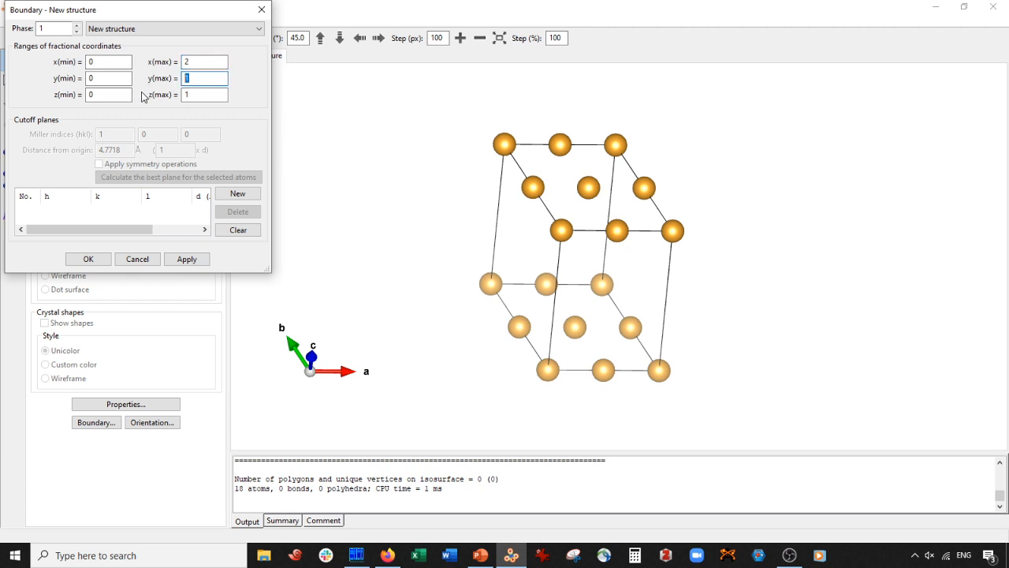
pyautogui.write('2')
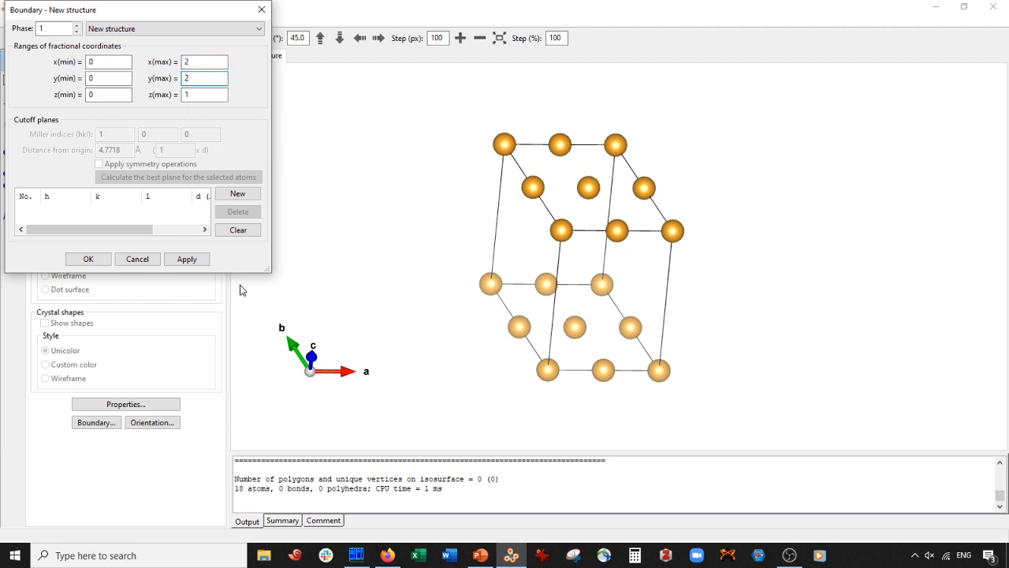
pyautogui.click(190, 95)
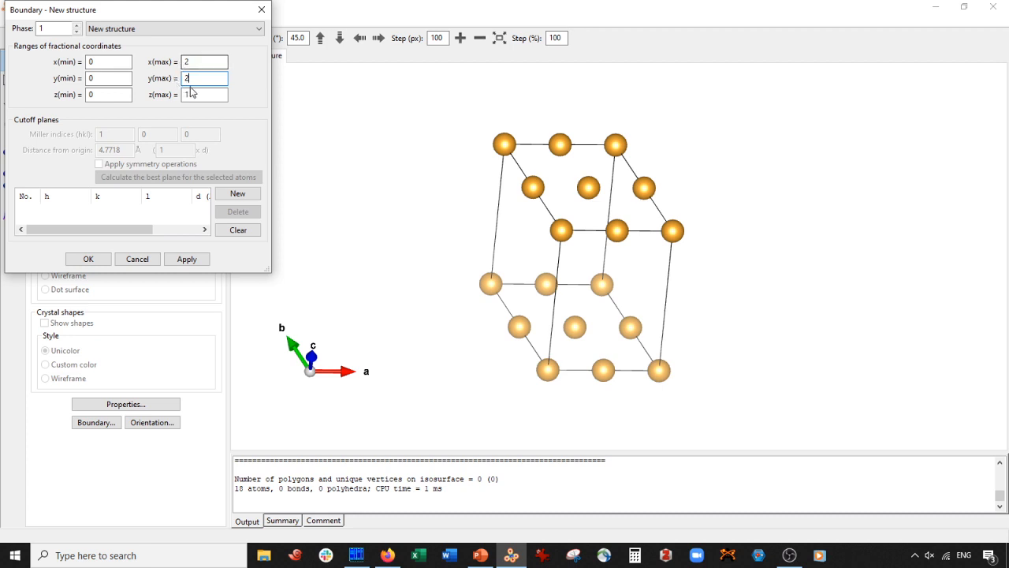
pyautogui.click(186, 258)
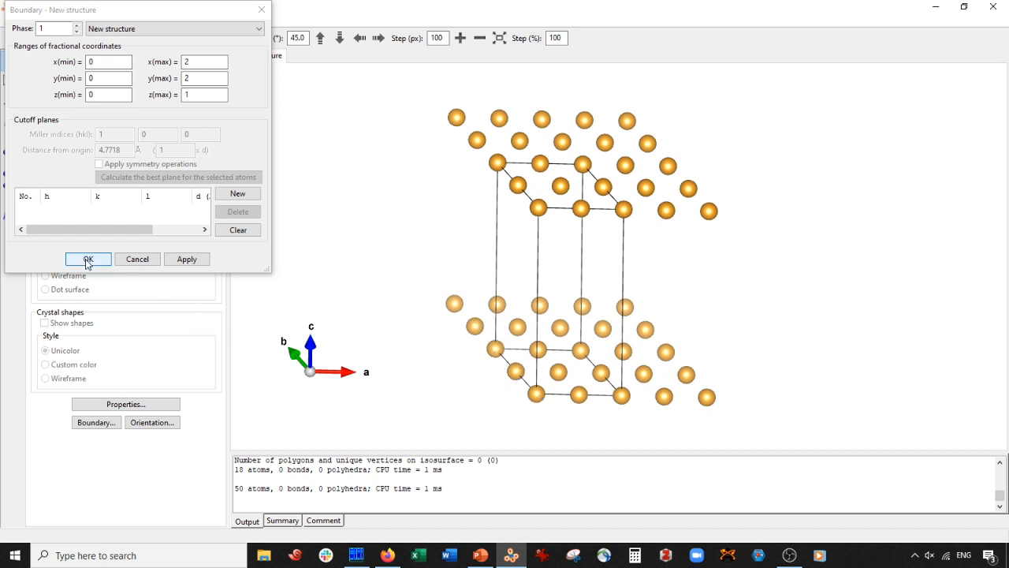
pyautogui.click(88, 258)
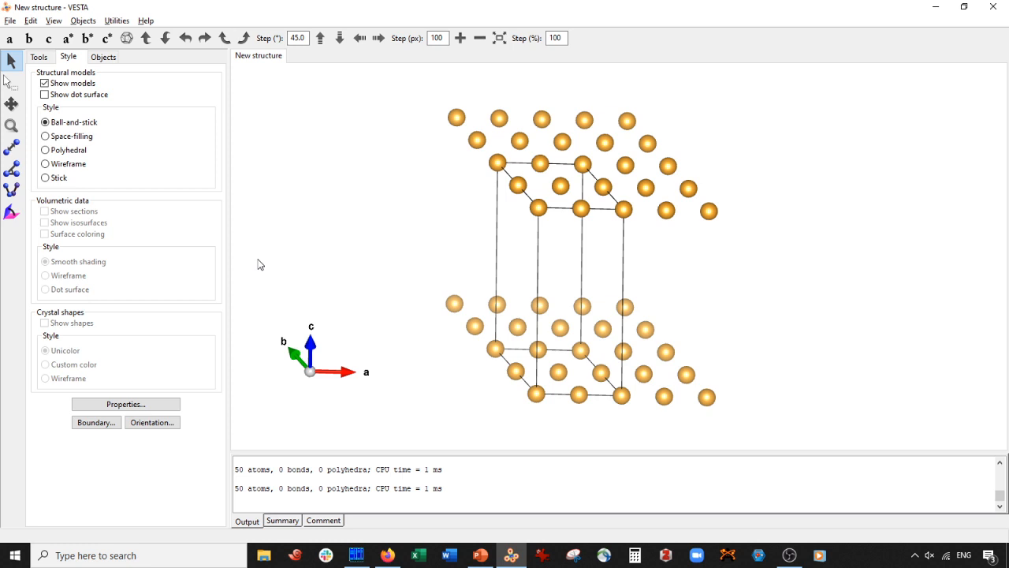
# Add an Au–Au bond rule with maximum length 2.8 Å and draw the bonds.
pyautogui.click(32, 21)
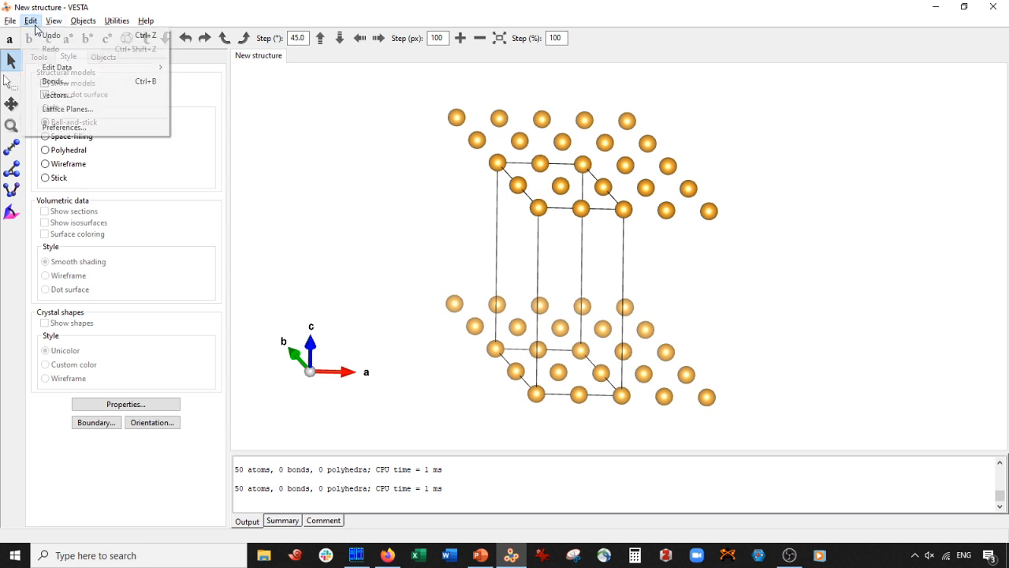
pyautogui.click(54, 82)
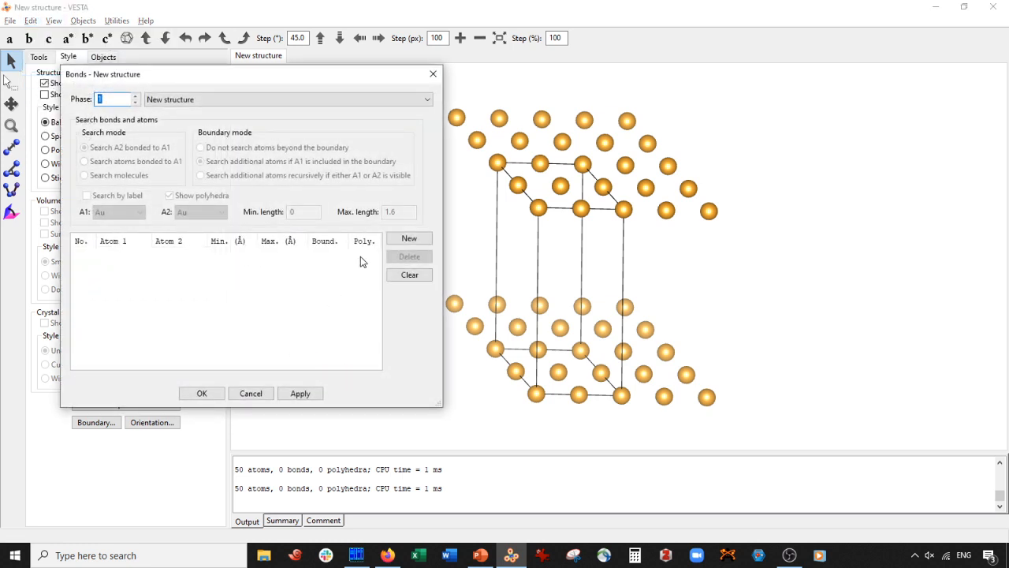
pyautogui.click(410, 239)
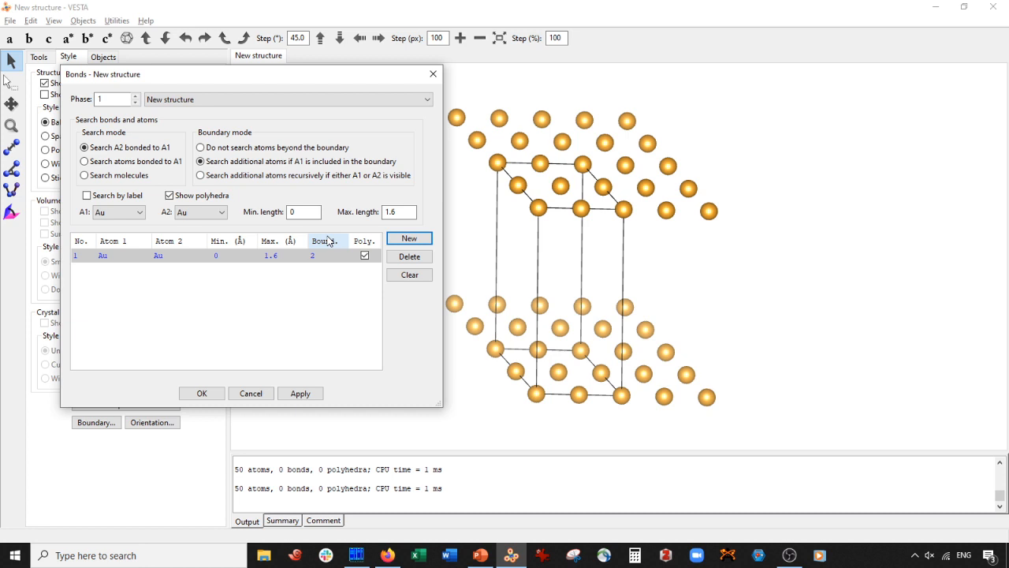
pyautogui.click(398, 211)
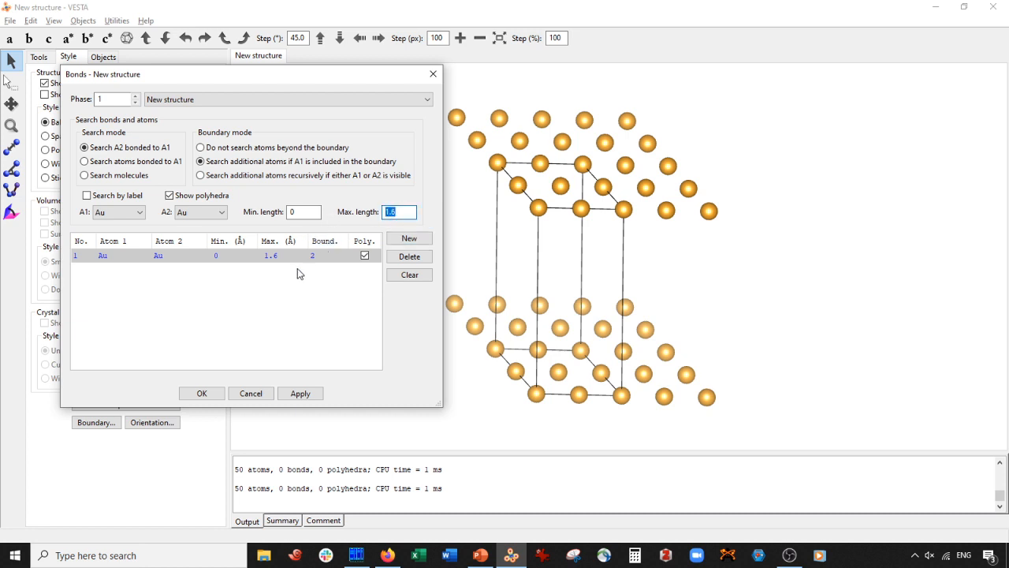
pyautogui.write('2.8')
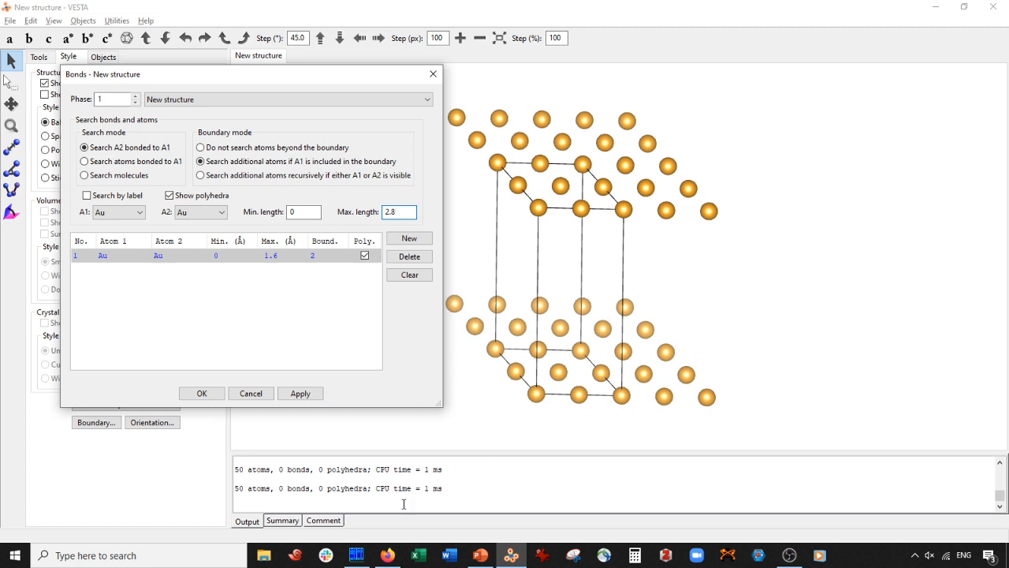
pyautogui.click(300, 395)
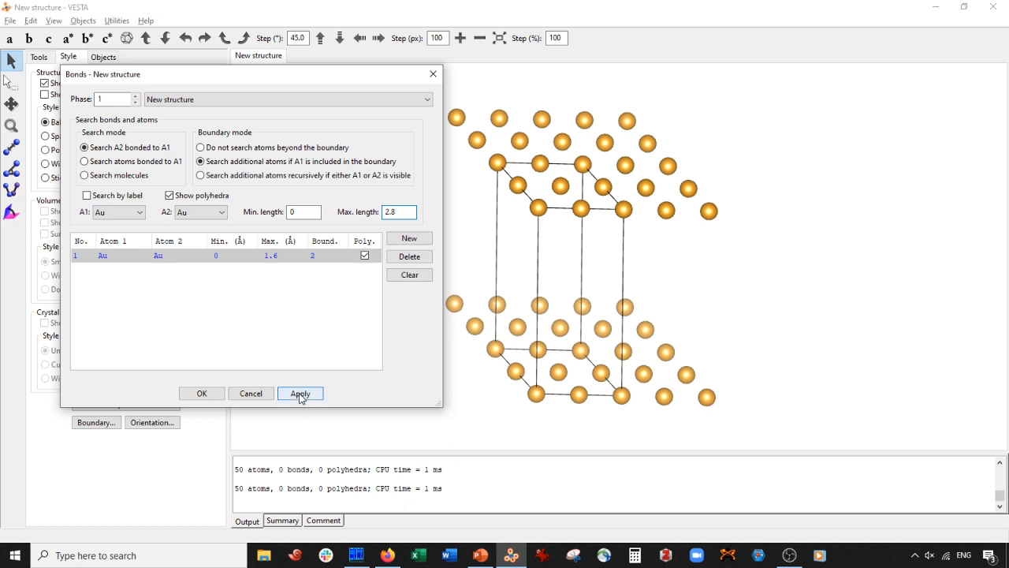
pyautogui.click(299, 394)
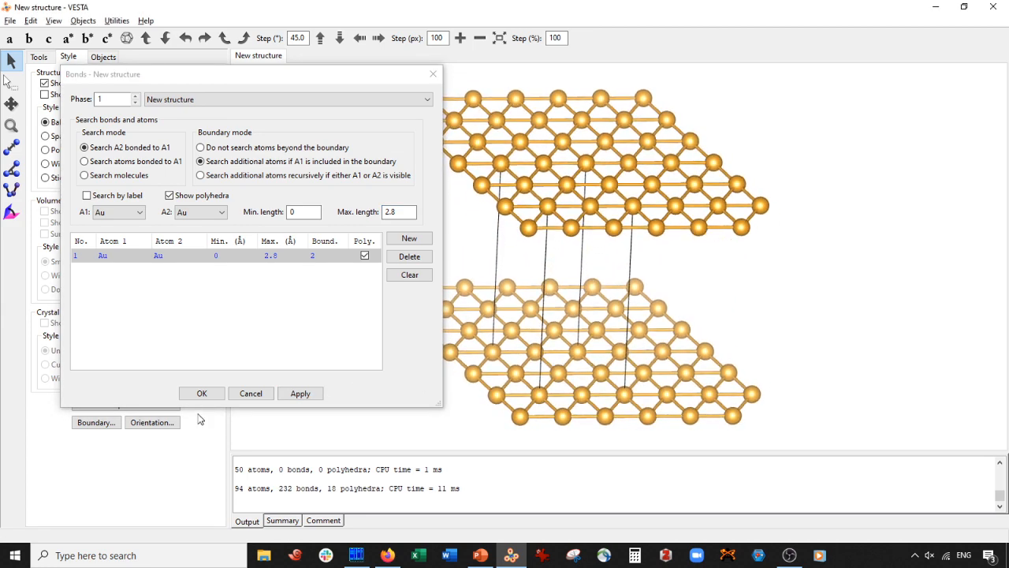
pyautogui.click(202, 393)
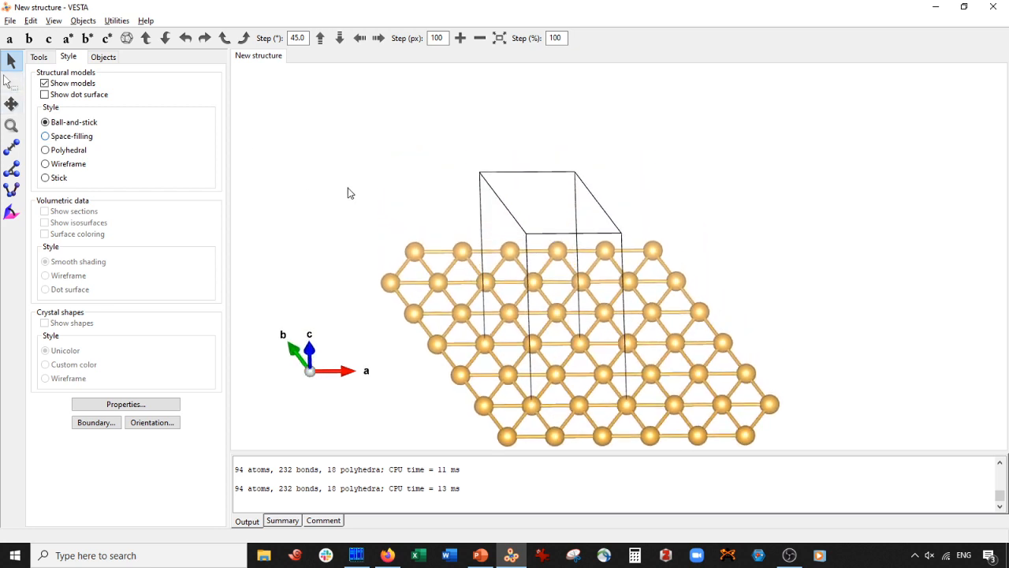
# Orbit the model to look straight down c and bring up the file commands for export.
pyautogui.moveTo(351, 193); pyautogui.dragTo(441, 407)
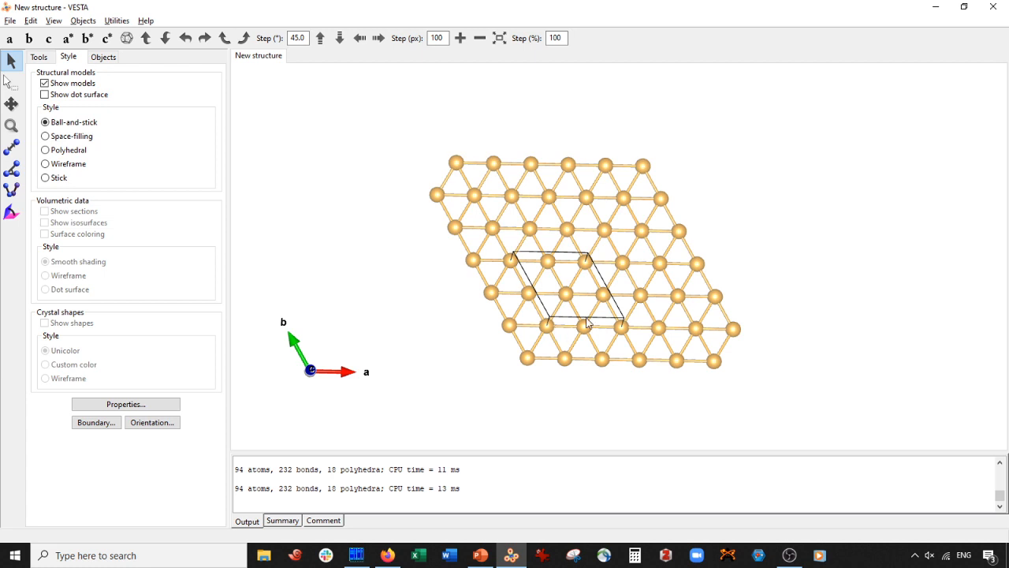
pyautogui.click(9, 21)
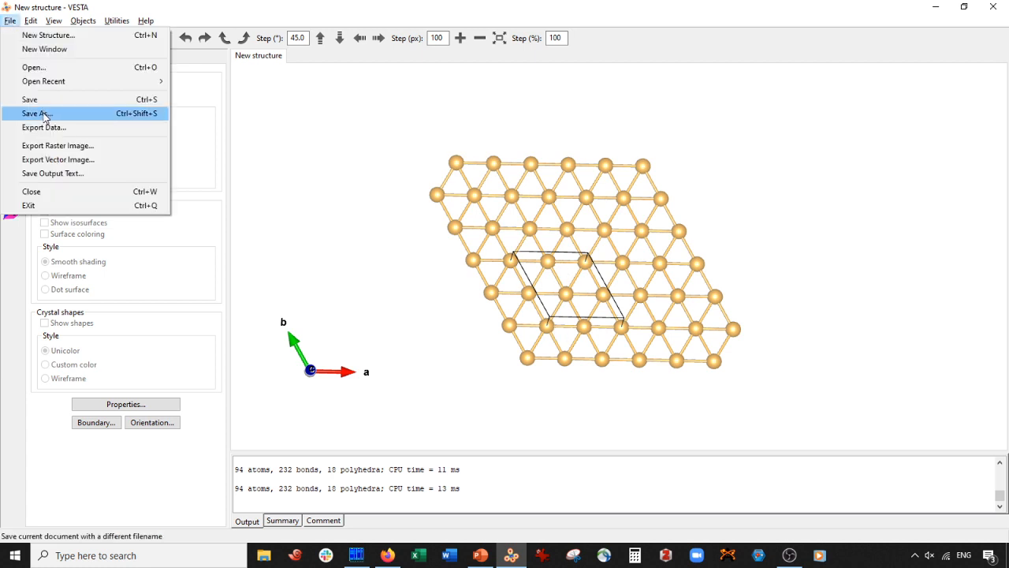
pyautogui.moveTo(408, 158)
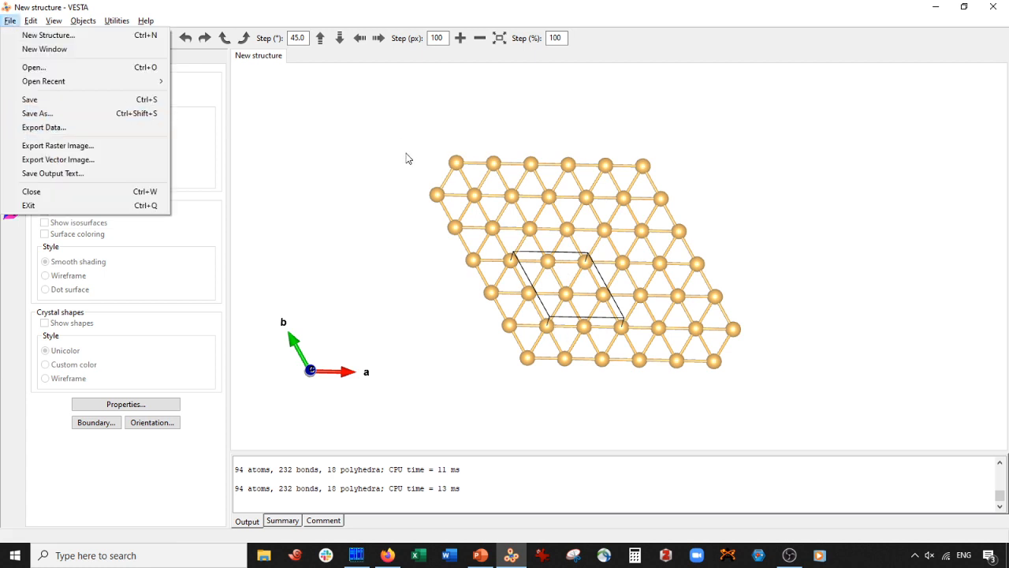